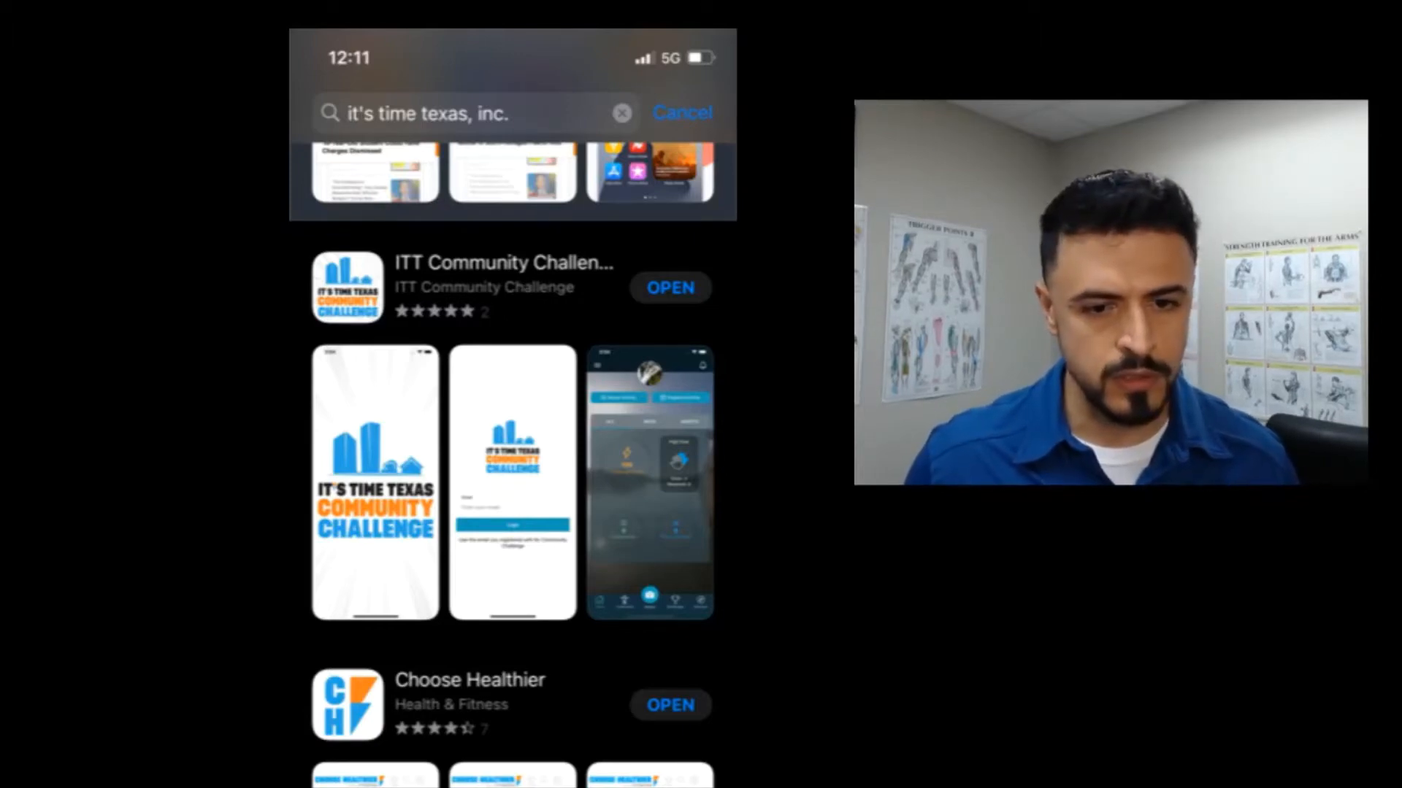
Launch the installed ITT Community Challenge app, landing on its home dashboard with zero points
left_click(670, 287)
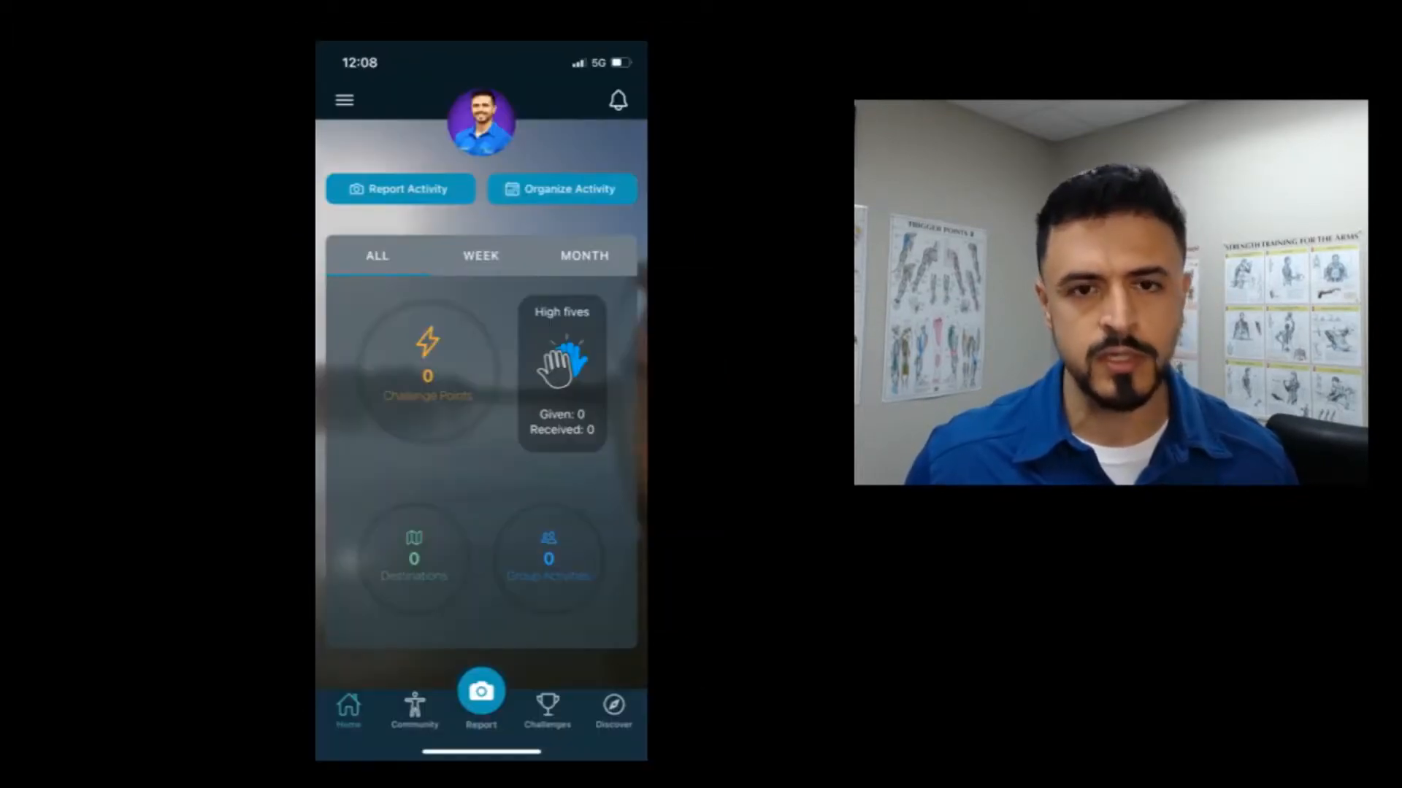